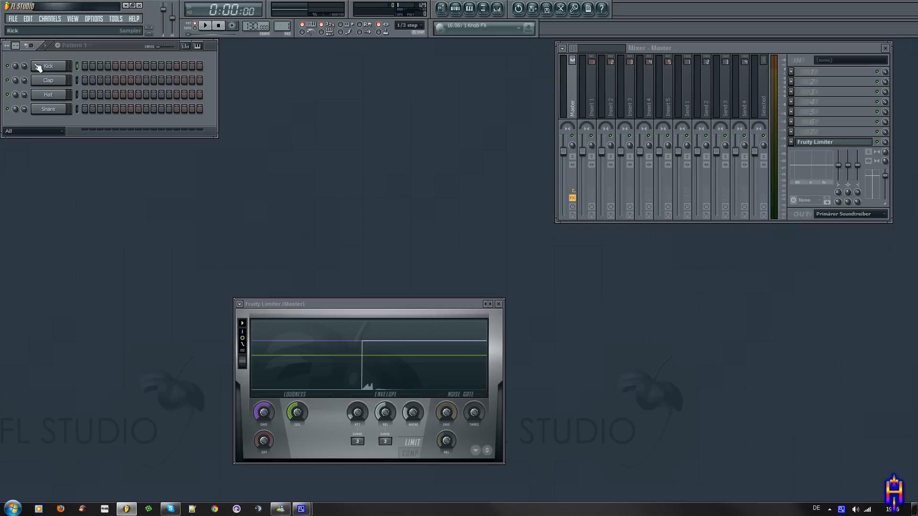
Insert a Toxic Biohazard synth as a new channel in the Channel Rack
{"action": "left_click", "coordinate": [12, 18]}
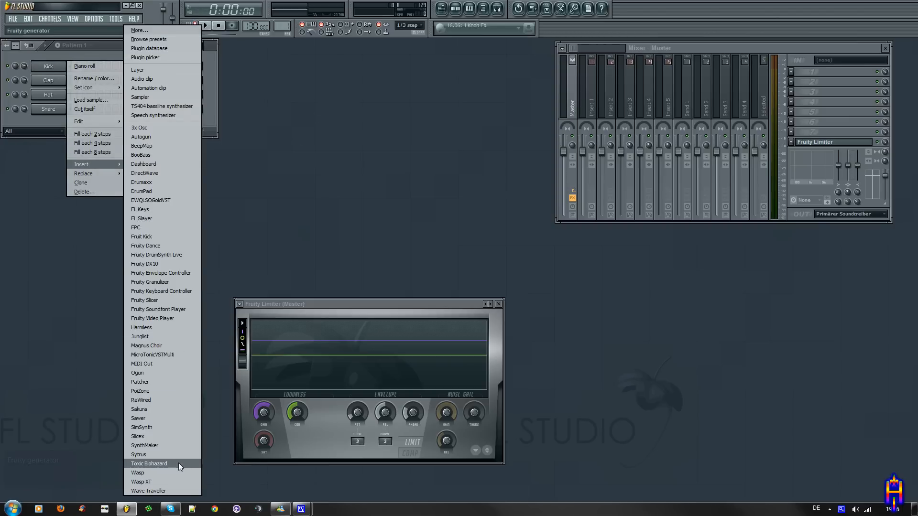
{"action": "left_click", "coordinate": [149, 464]}
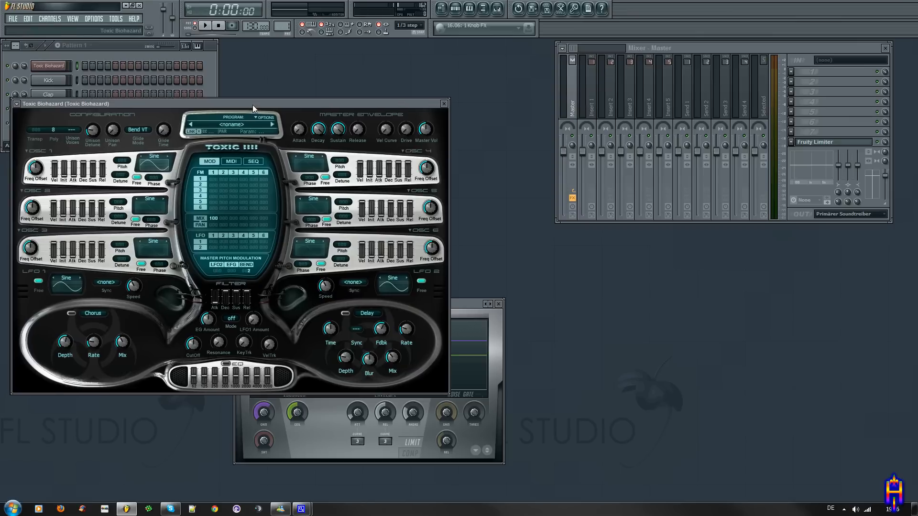
Move the Toxic Biohazard window to the centre of the screen
{"action": "left_click_drag", "start_coordinate": [254, 103], "coordinate": [460, 52]}
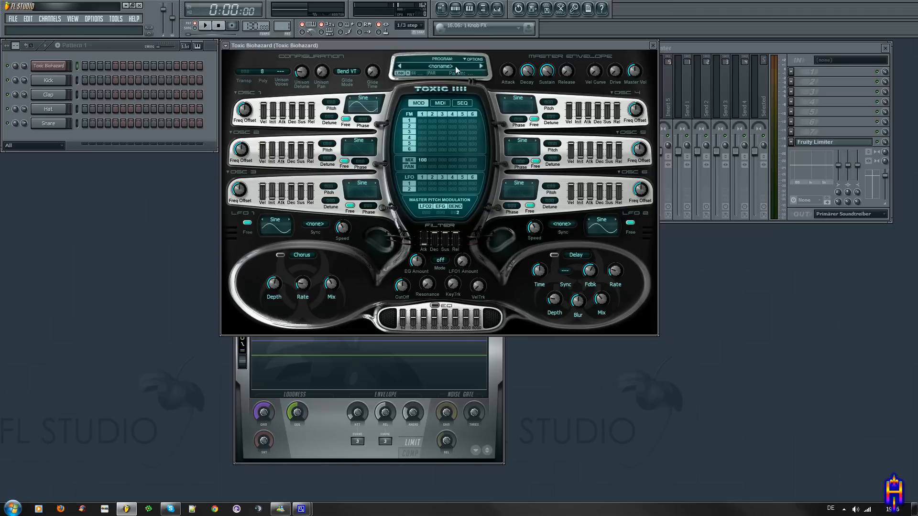
{"action": "mouse_move", "coordinate": [484, 71]}
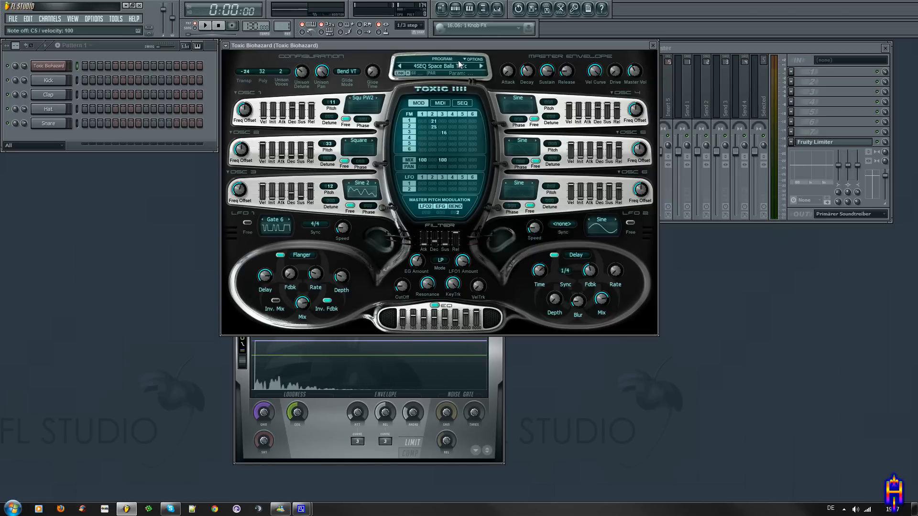
Reset the synth to a blank program and tweak the unison configuration knob
{"action": "left_click", "coordinate": [472, 59]}
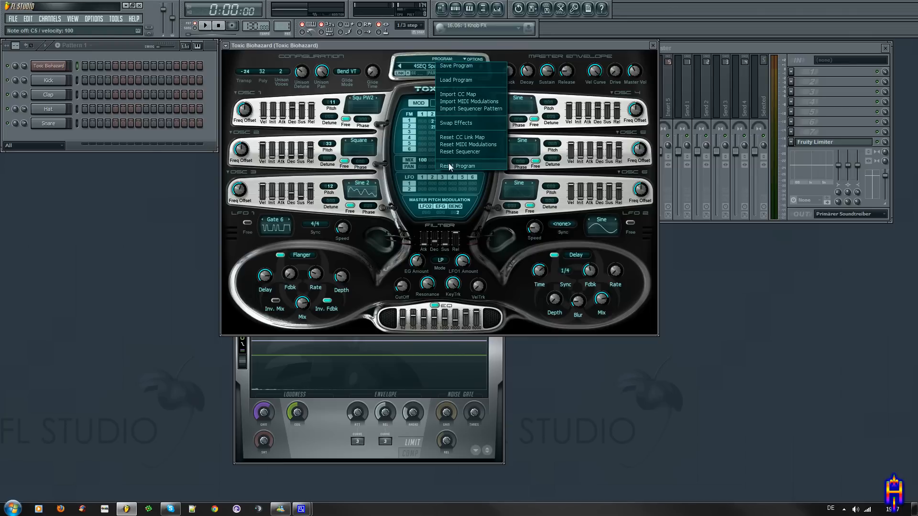
{"action": "left_click", "coordinate": [461, 166]}
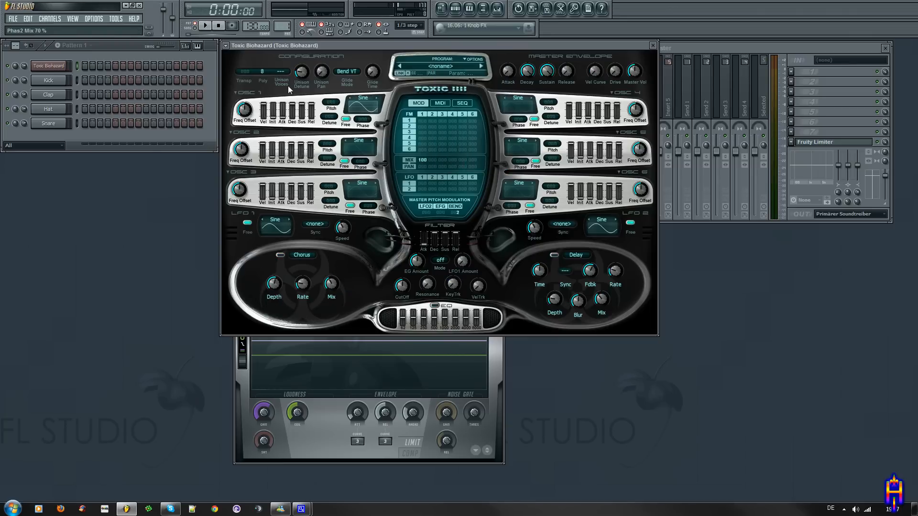
{"action": "mouse_move", "coordinate": [282, 73]}
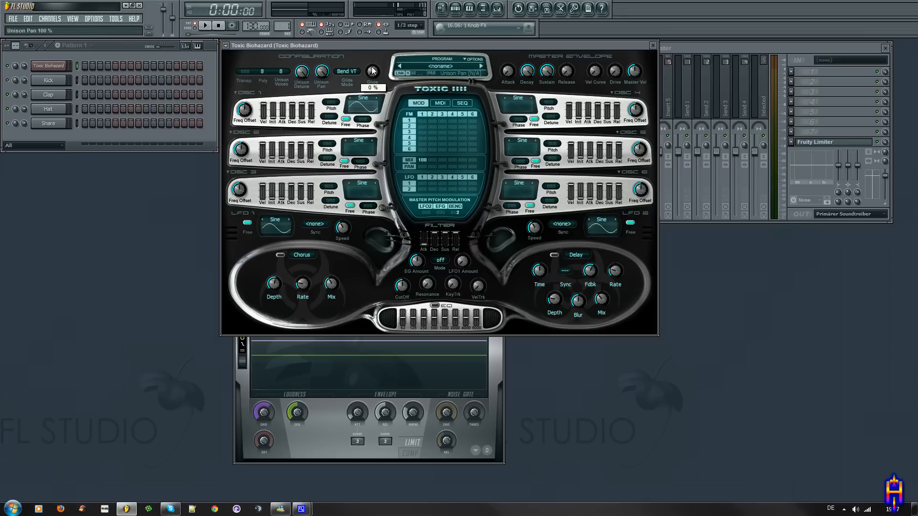
{"action": "left_click_drag", "start_coordinate": [372, 72], "coordinate": [372, 62]}
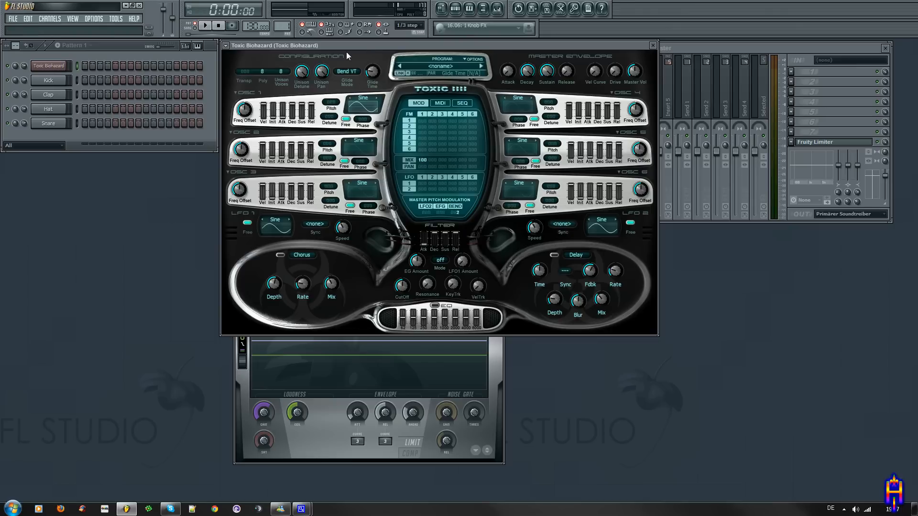
{"action": "mouse_move", "coordinate": [368, 64]}
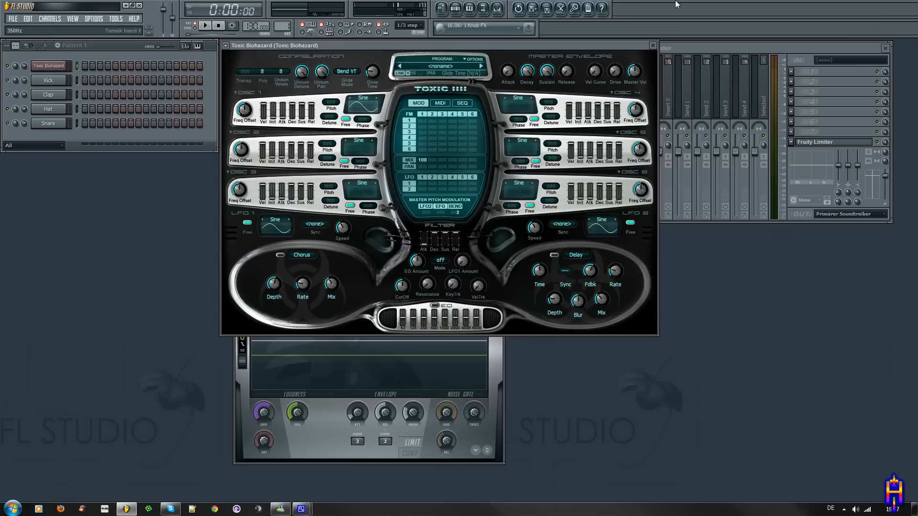
Enable oscillator 1 and set its waveform to Saw
{"action": "left_click", "coordinate": [364, 106]}
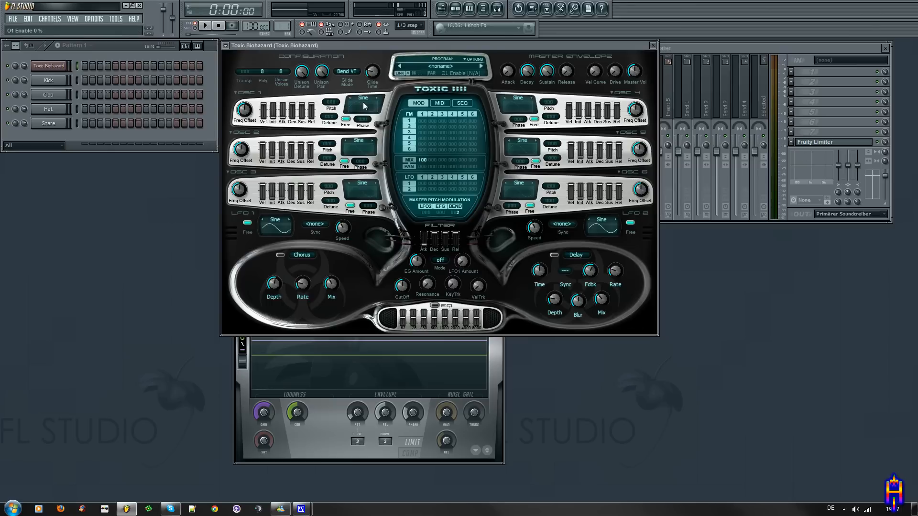
{"action": "left_click", "coordinate": [362, 97]}
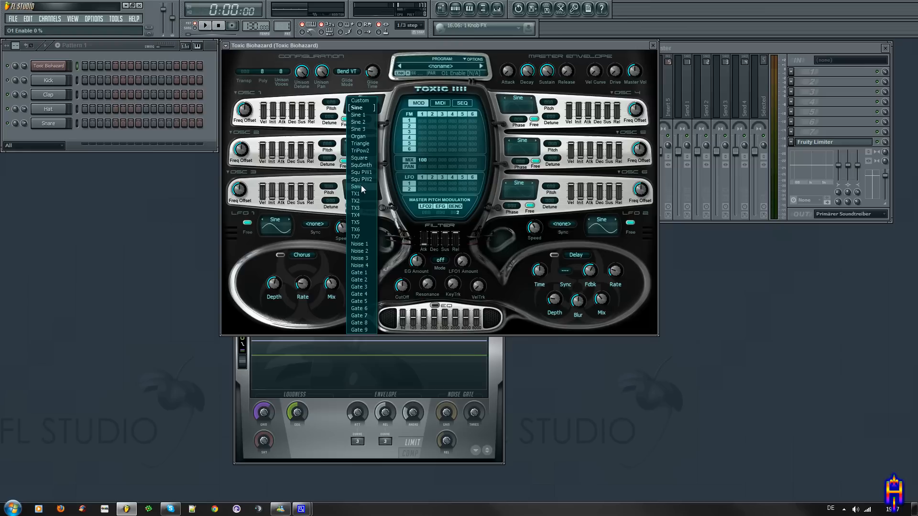
{"action": "left_click", "coordinate": [356, 186]}
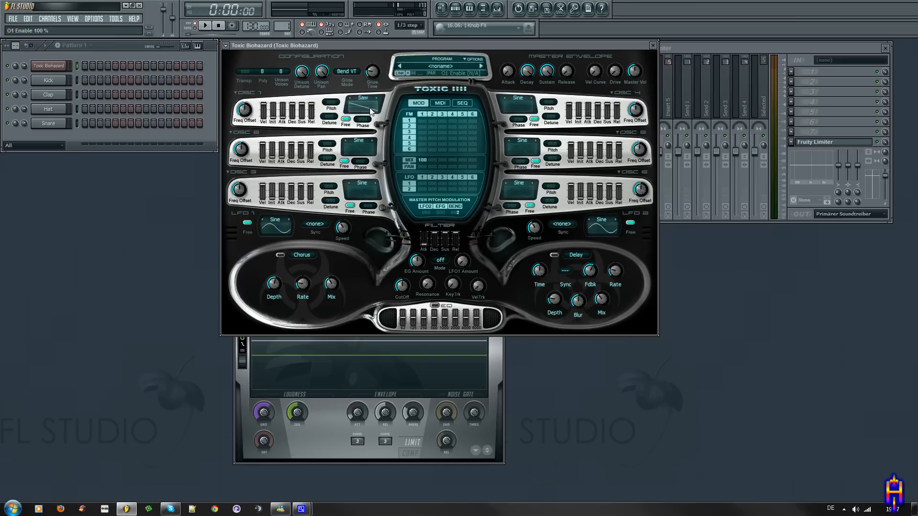
{"action": "mouse_move", "coordinate": [624, 77]}
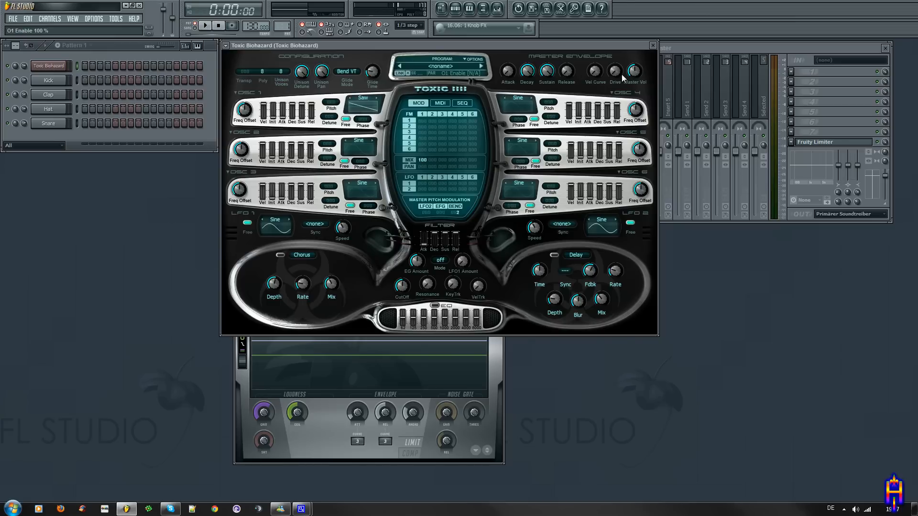
{"action": "mouse_move", "coordinate": [390, 153]}
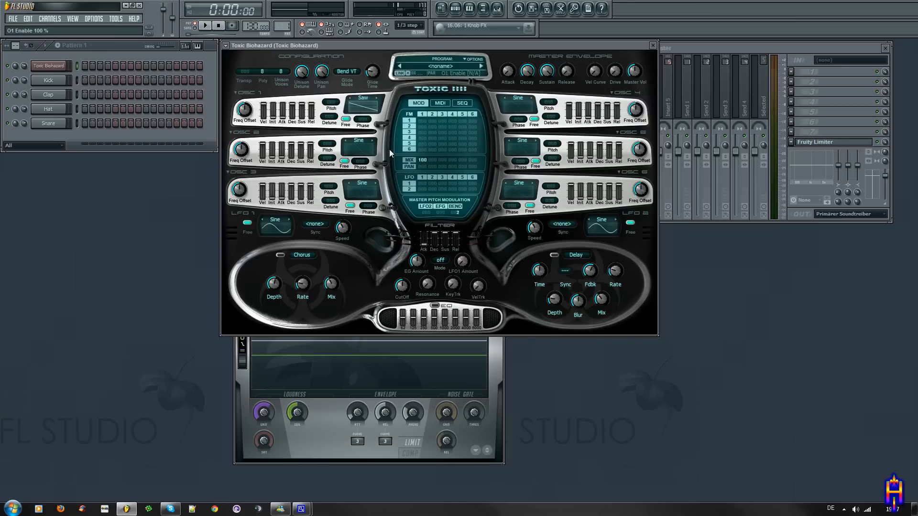
{"action": "mouse_move", "coordinate": [301, 270]}
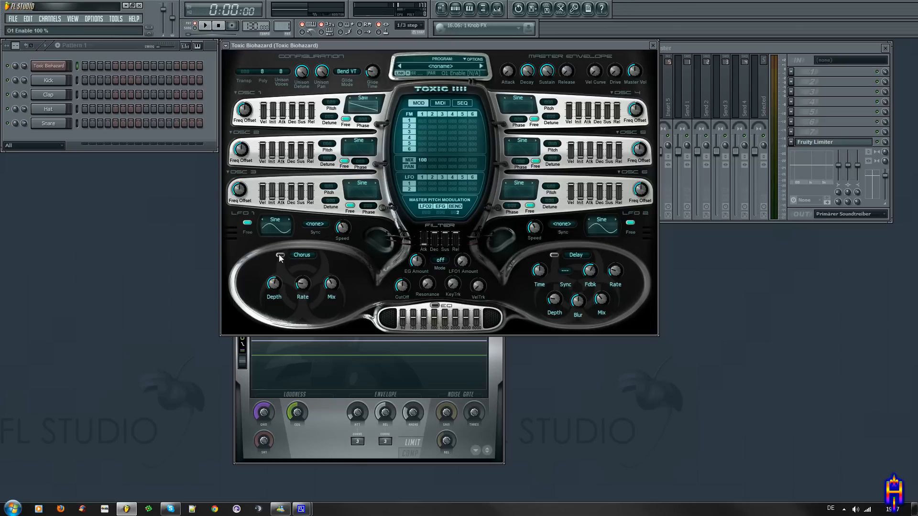
Switch FX1 on as Reverb with mix near 55% and enable the delay effect
{"action": "left_click", "coordinate": [281, 255]}
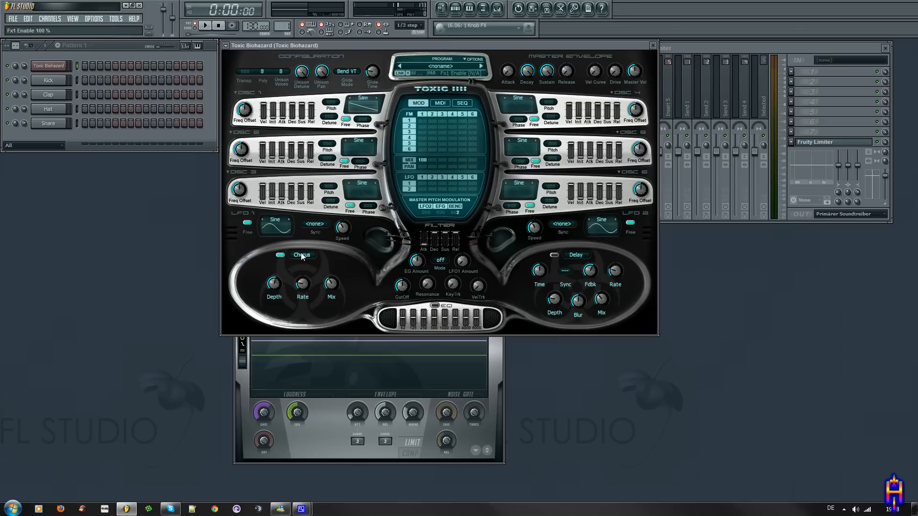
{"action": "left_click", "coordinate": [301, 254]}
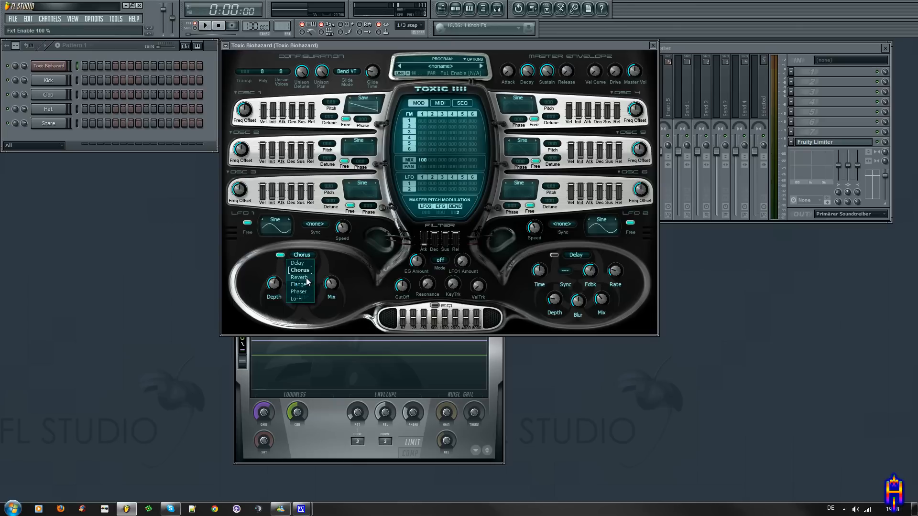
{"action": "left_click", "coordinate": [298, 278]}
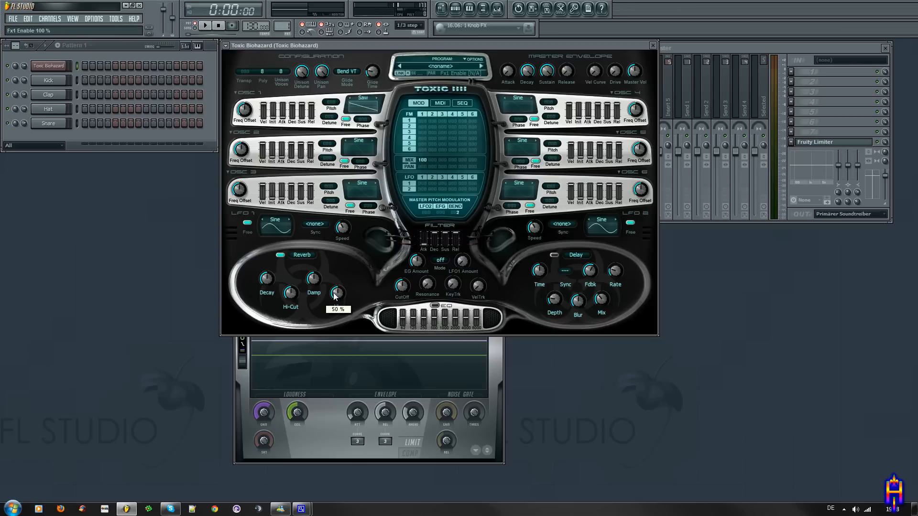
{"action": "left_click_drag", "start_coordinate": [337, 293], "coordinate": [337, 287]}
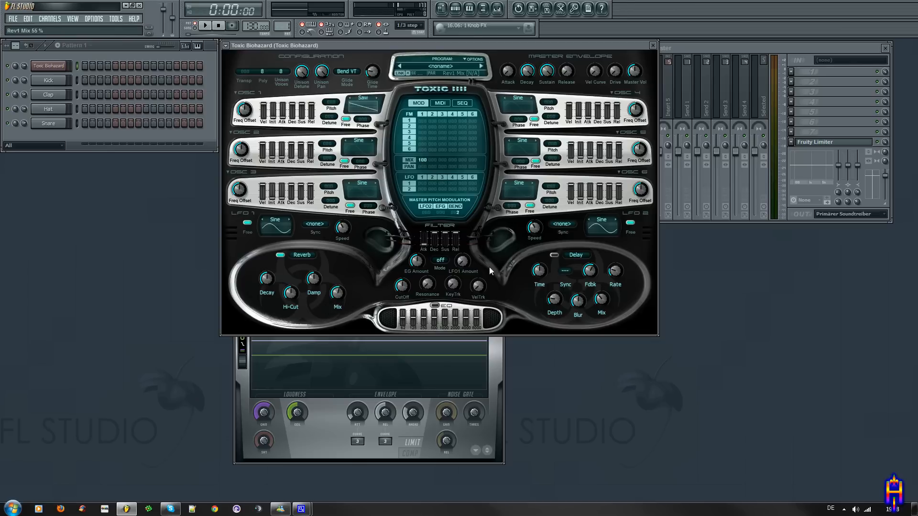
{"action": "left_click", "coordinate": [552, 257]}
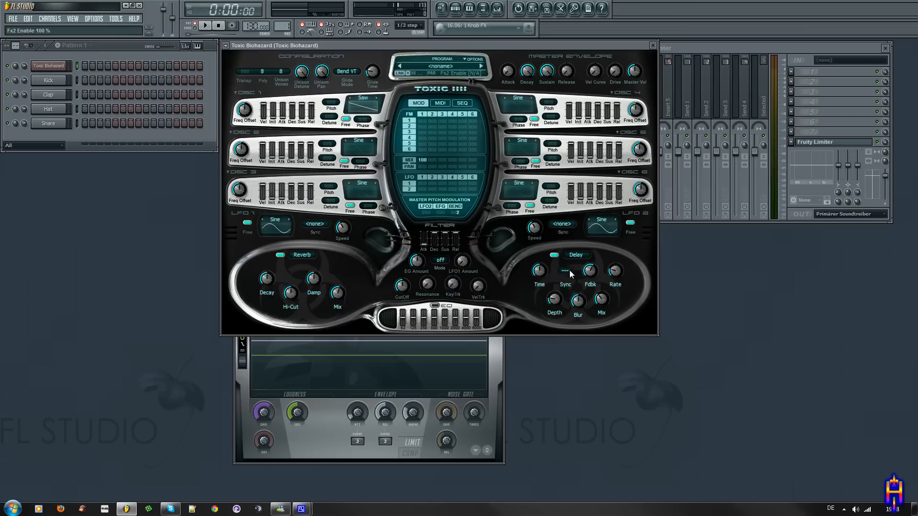
Sync the delay to 1/4 notes and set its mix to about 49%
{"action": "left_click", "coordinate": [564, 270]}
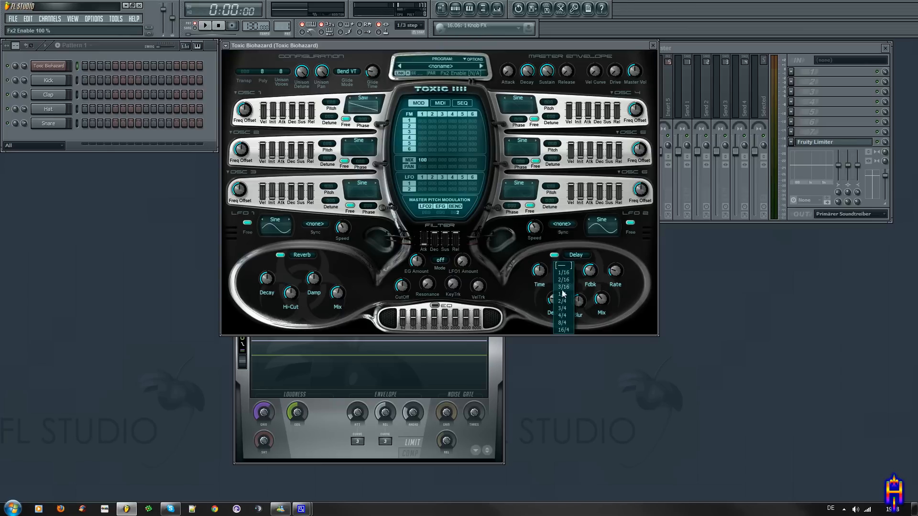
{"action": "left_click", "coordinate": [563, 294]}
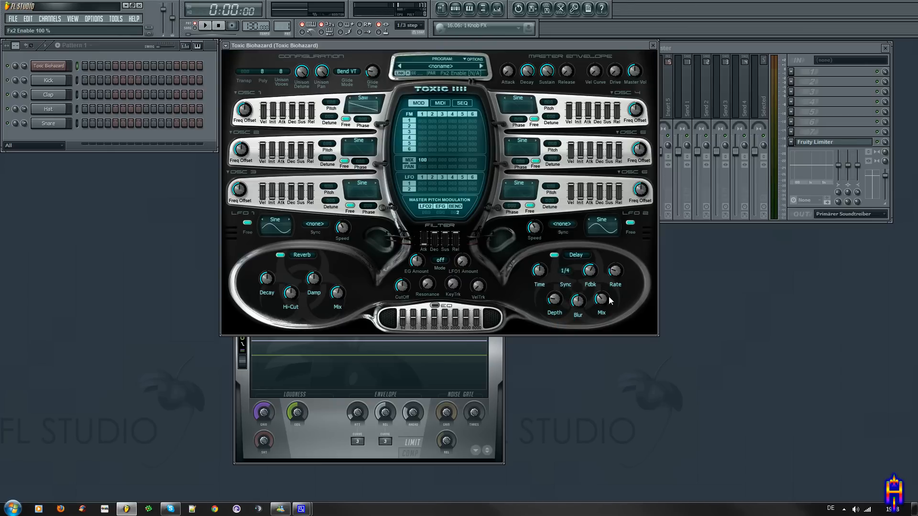
{"action": "left_click_drag", "start_coordinate": [602, 299], "coordinate": [607, 293]}
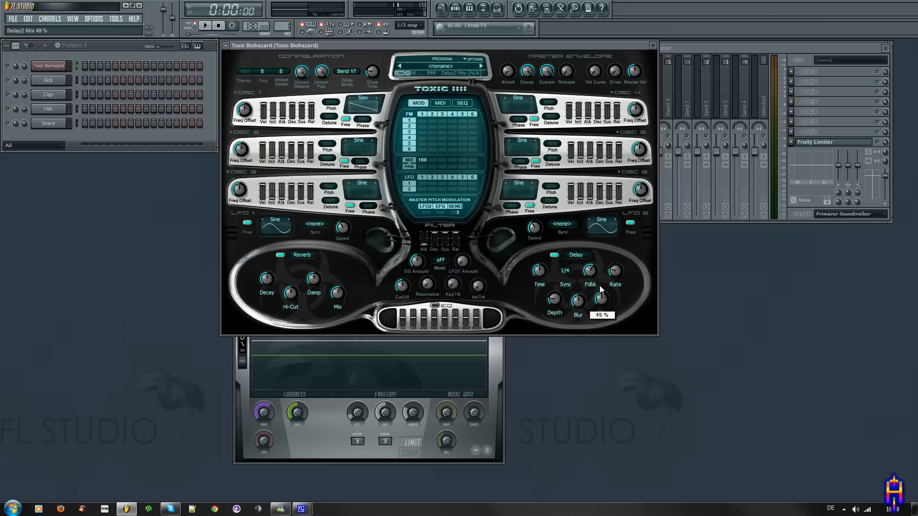
{"action": "left_click_drag", "start_coordinate": [600, 299], "coordinate": [601, 290]}
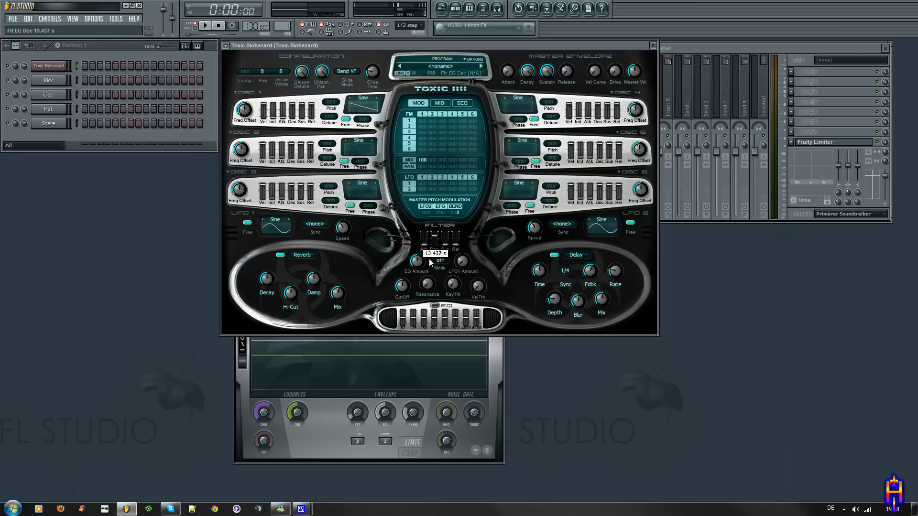
Lengthen the filter envelope decay with the Dec slider
{"action": "left_click_drag", "start_coordinate": [440, 262], "coordinate": [440, 291]}
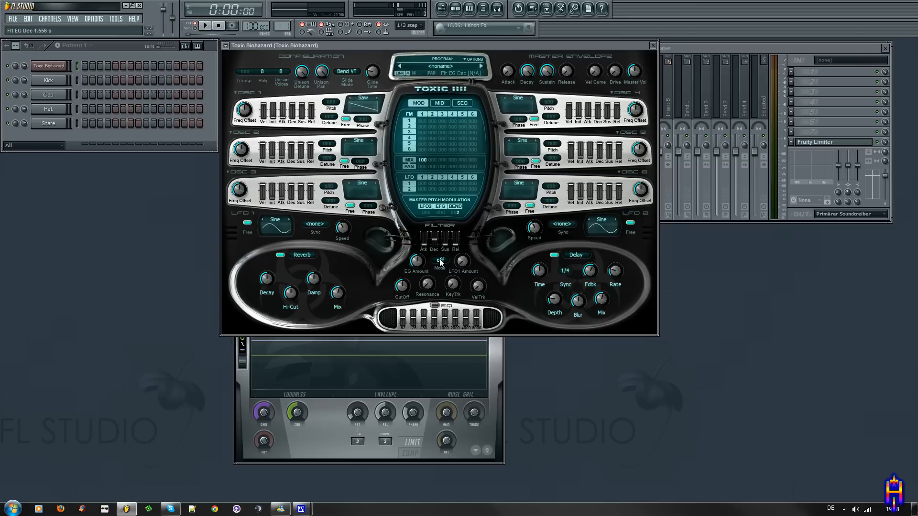
Set the filter to LP mode, envelope amount about 49%, and nudge the cutoff
{"action": "left_click", "coordinate": [440, 260]}
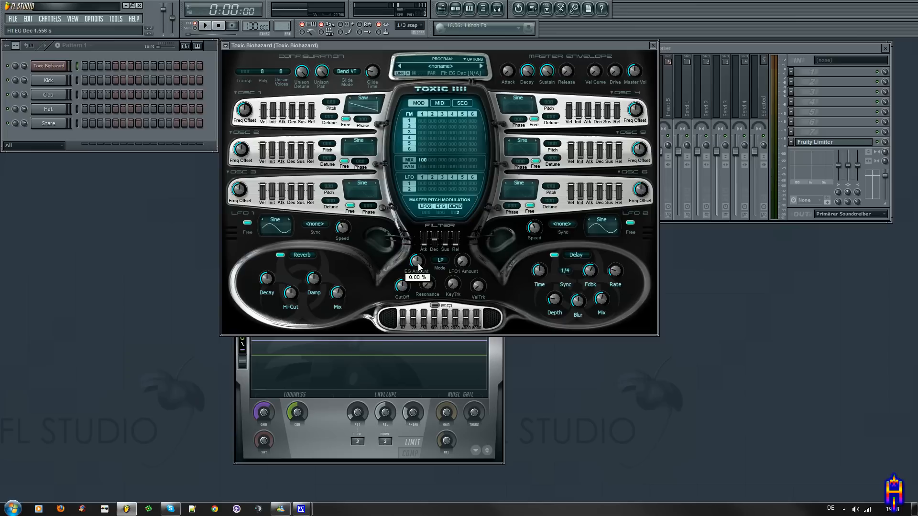
{"action": "left_click_drag", "start_coordinate": [416, 261], "coordinate": [416, 234]}
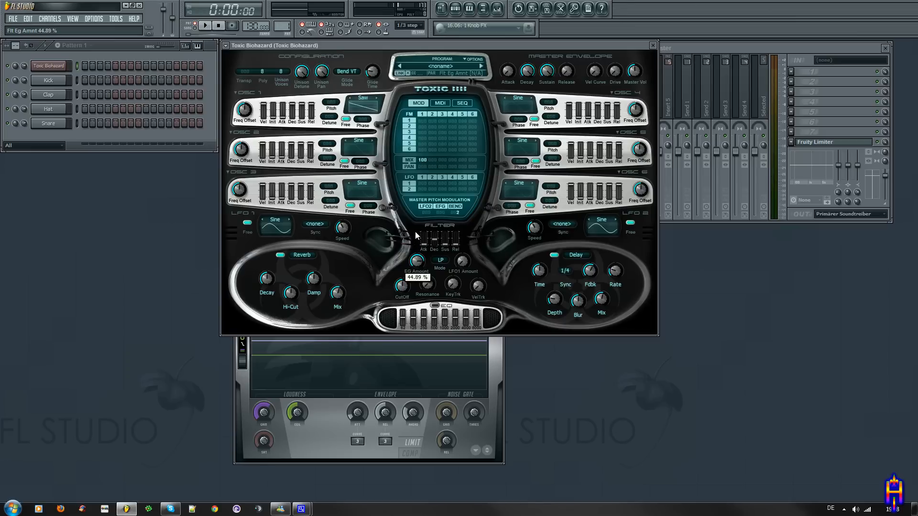
{"action": "left_click_drag", "start_coordinate": [417, 260], "coordinate": [417, 254]}
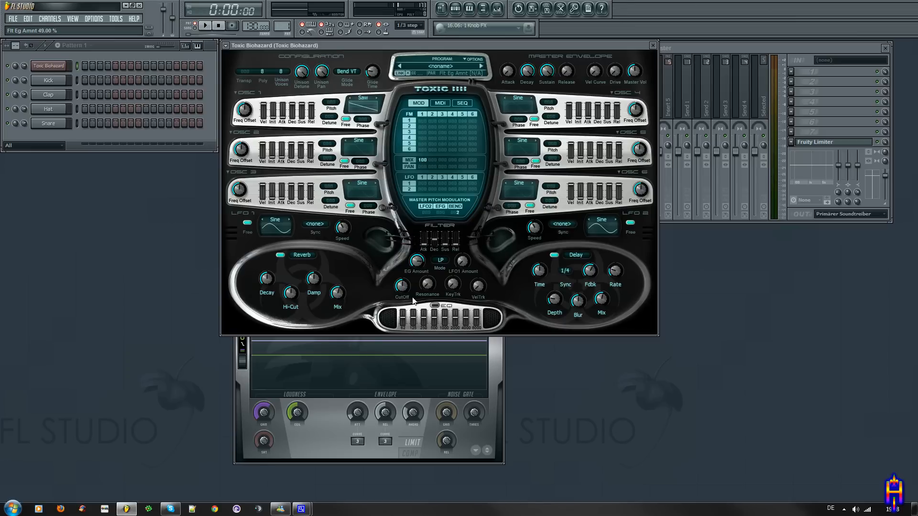
{"action": "left_click_drag", "start_coordinate": [402, 286], "coordinate": [401, 275]}
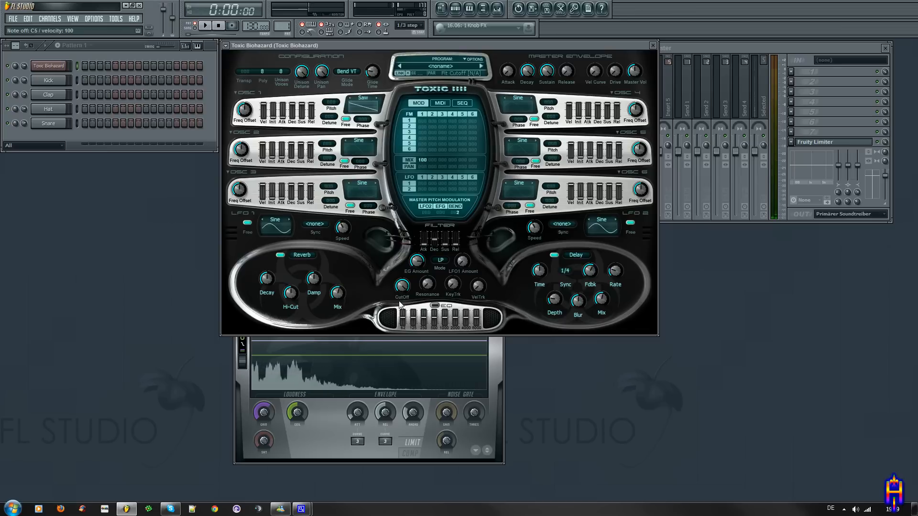
Sweep the filter cutoff between 0% and 100% and leave it at 24%
{"action": "left_click_drag", "start_coordinate": [403, 286], "coordinate": [402, 302]}
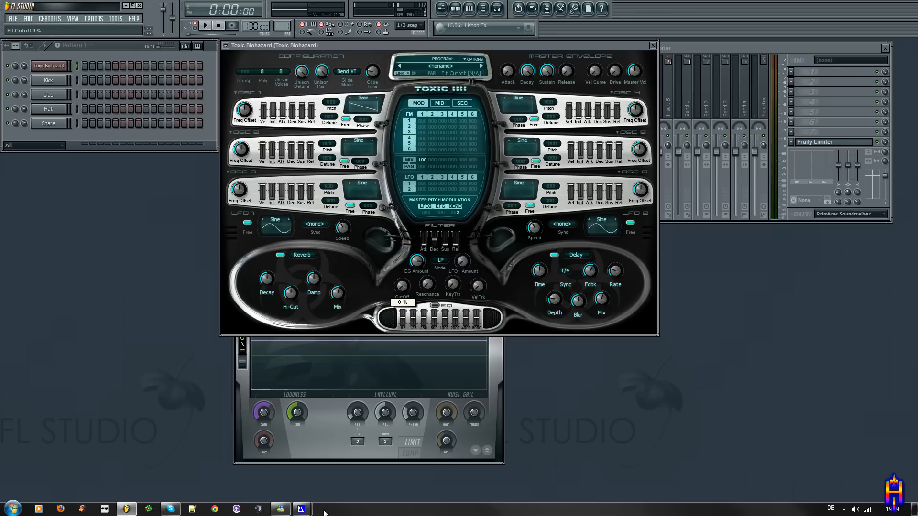
{"action": "left_click_drag", "start_coordinate": [402, 285], "coordinate": [401, 263]}
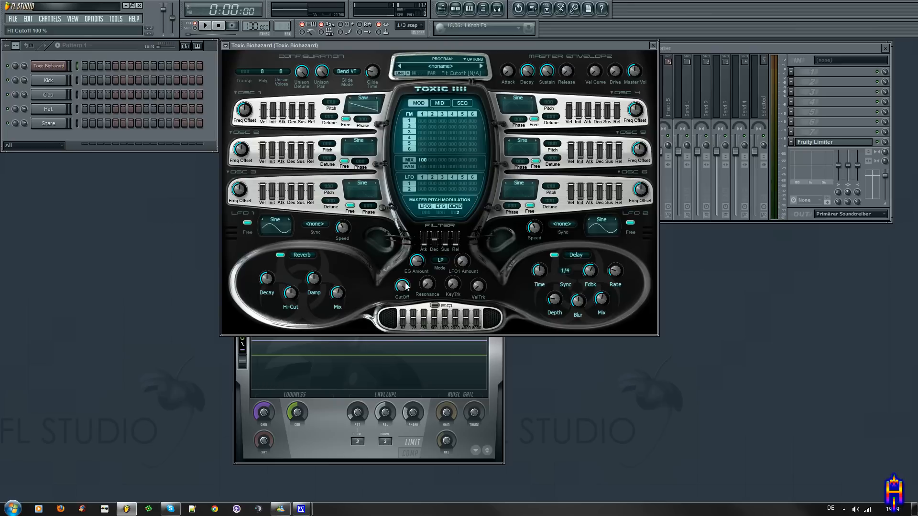
{"action": "left_click_drag", "start_coordinate": [402, 283], "coordinate": [401, 305]}
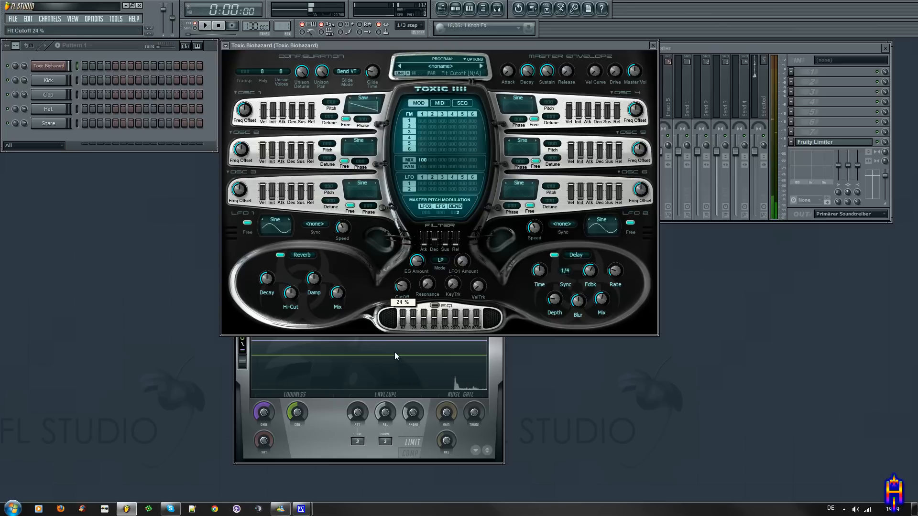
{"action": "left_click_drag", "start_coordinate": [400, 286], "coordinate": [401, 276]}
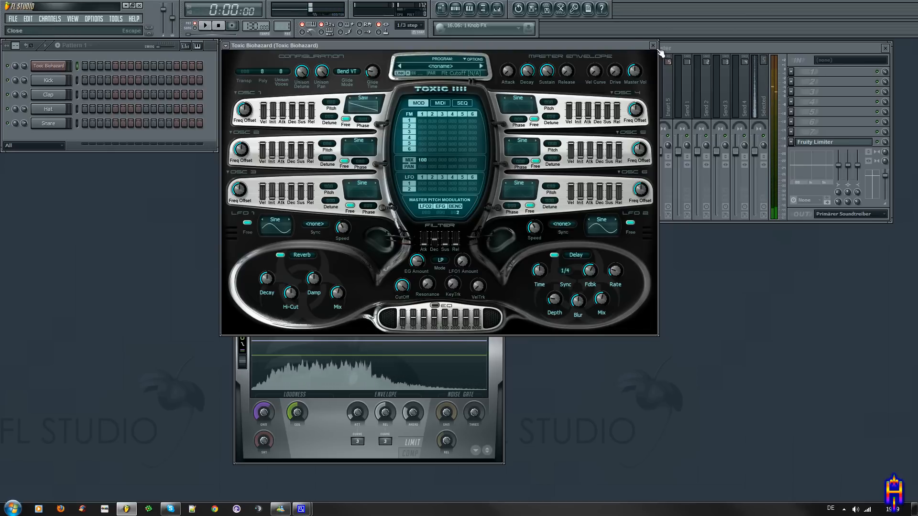
Open the piano roll for the Toxic Biohazard channel from its channel button
{"action": "right_click", "coordinate": [48, 66]}
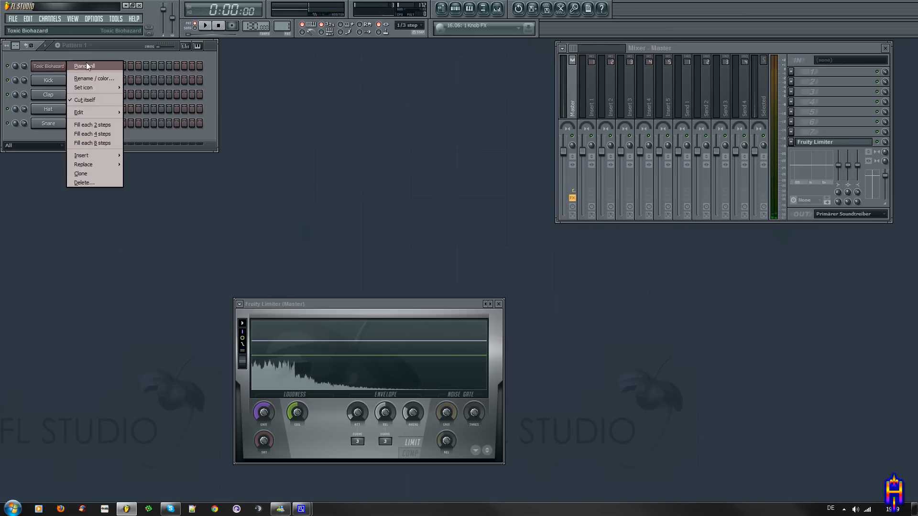
{"action": "left_click", "coordinate": [84, 66]}
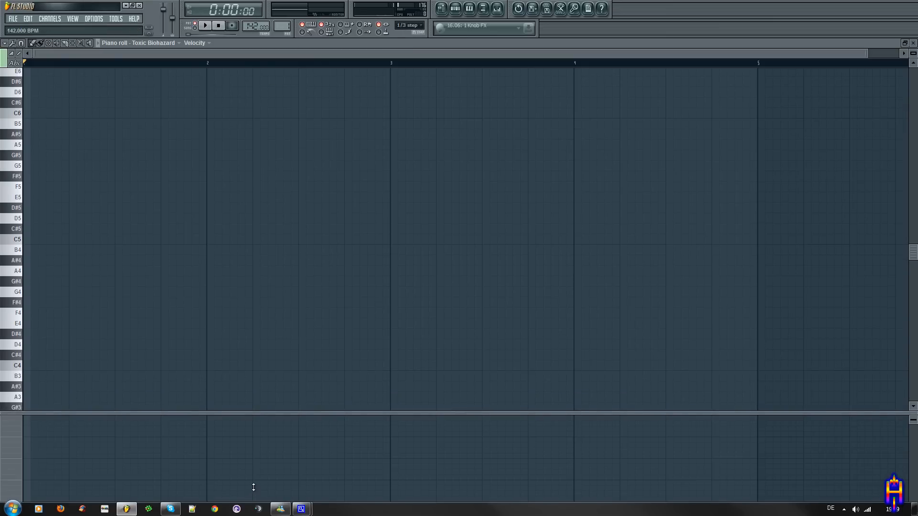
{"action": "mouse_move", "coordinate": [252, 26]}
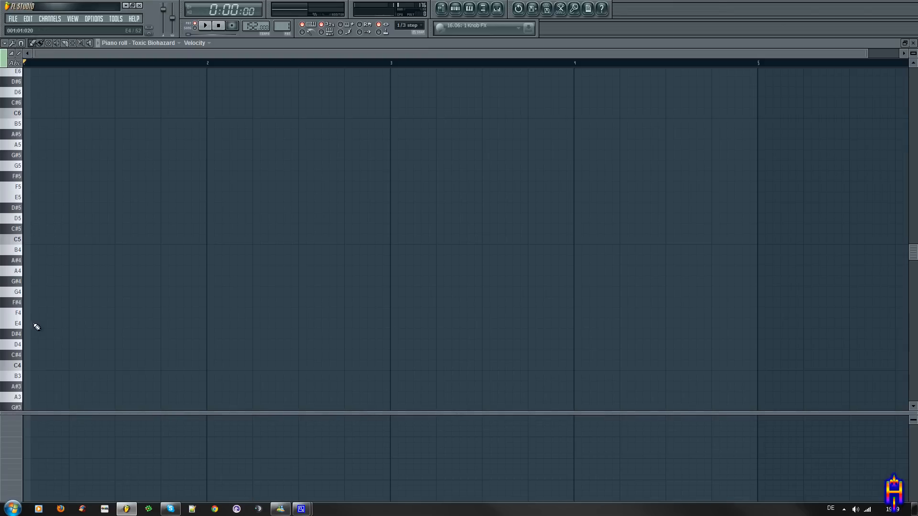
Pencil in repeating C5 accompaniment notes on each beat of the first bars
{"action": "left_click", "coordinate": [32, 365]}
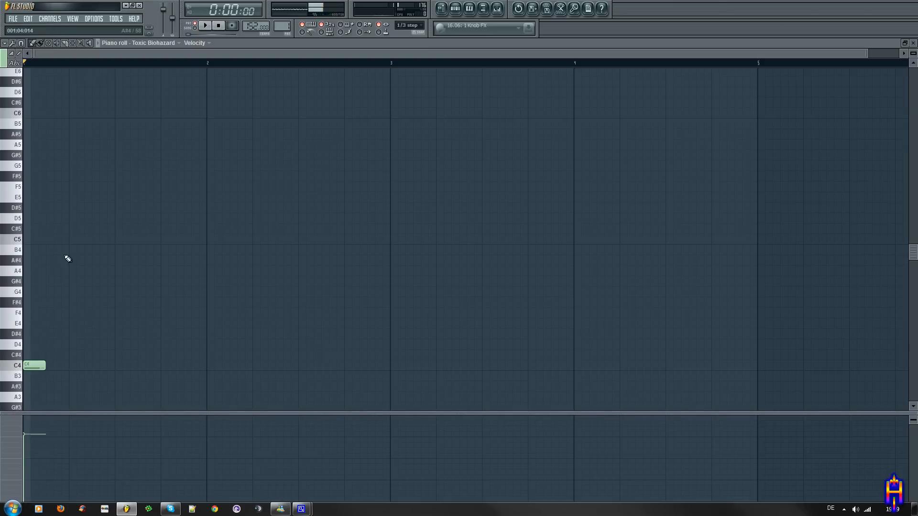
{"action": "left_click", "coordinate": [61, 240]}
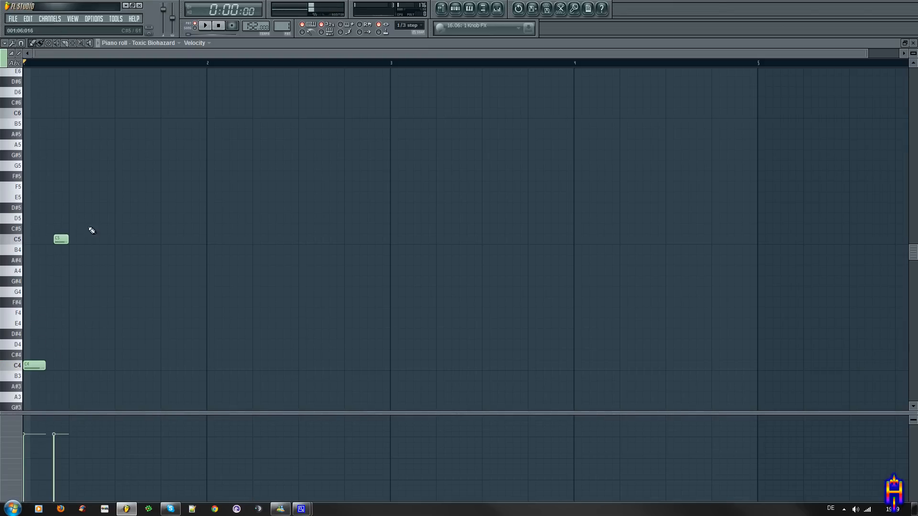
{"action": "left_click", "coordinate": [79, 366]}
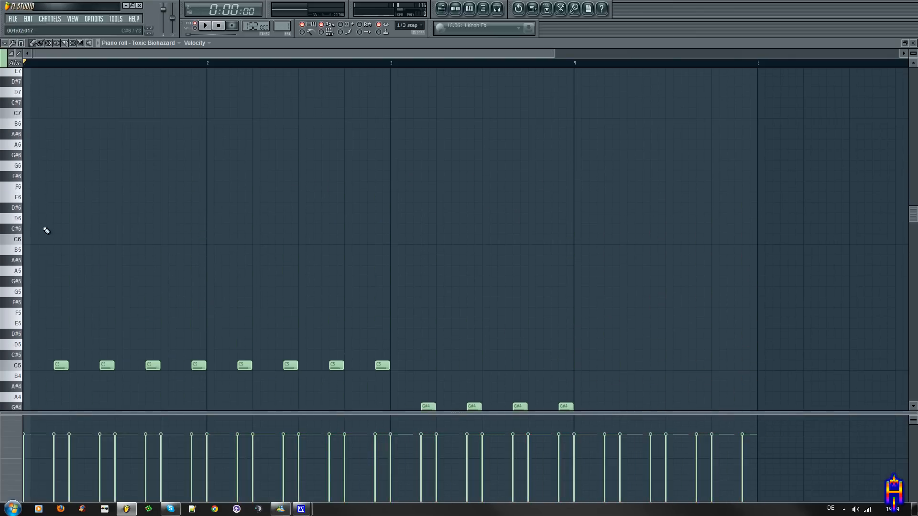
Pencil in the opening melody phrase: D#6, D6, C6, D6, C6 above the accompaniment
{"action": "left_click", "coordinate": [30, 208]}
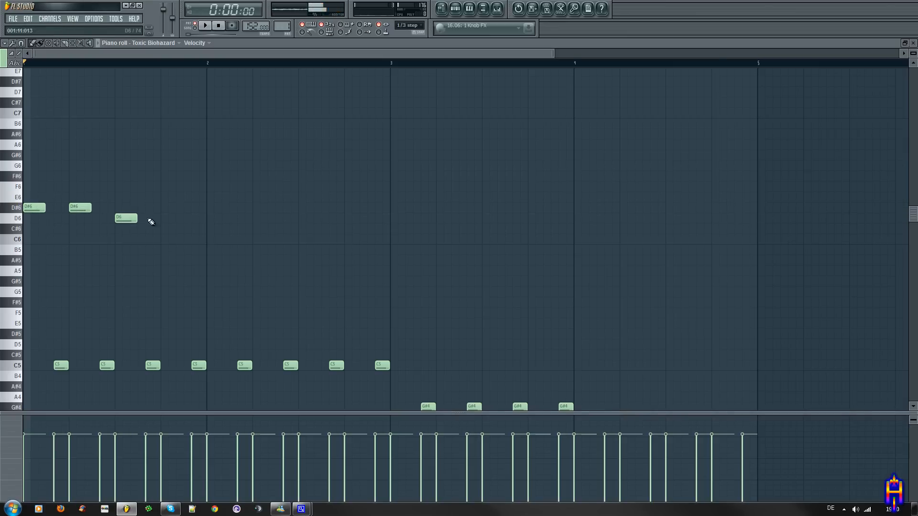
{"action": "left_click", "coordinate": [171, 218]}
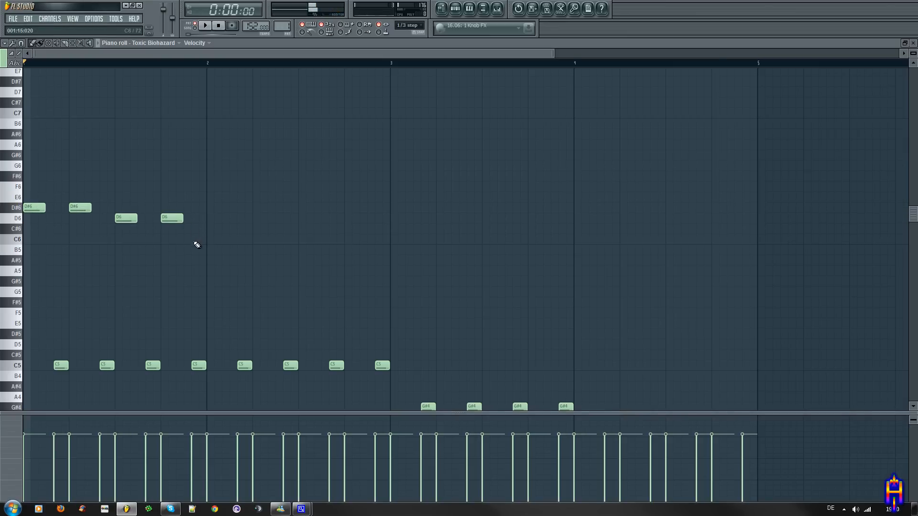
{"action": "left_click", "coordinate": [198, 239]}
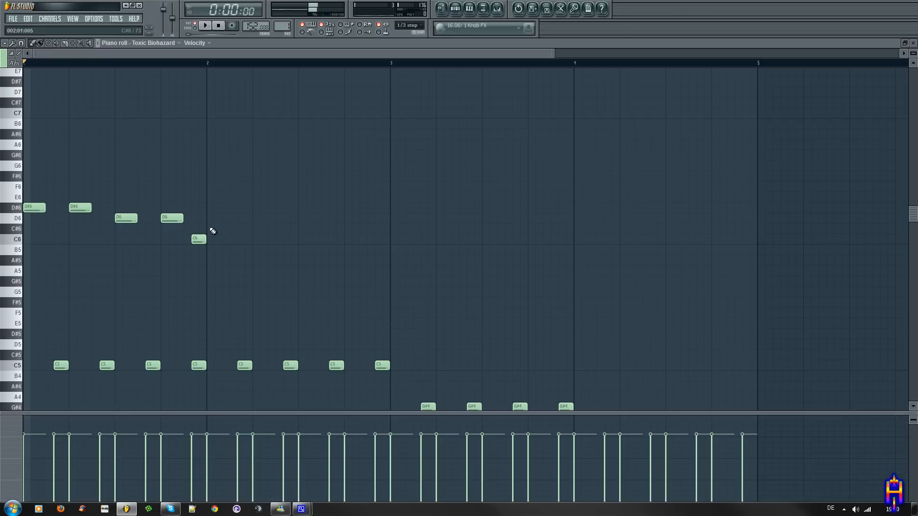
{"action": "left_click", "coordinate": [218, 218]}
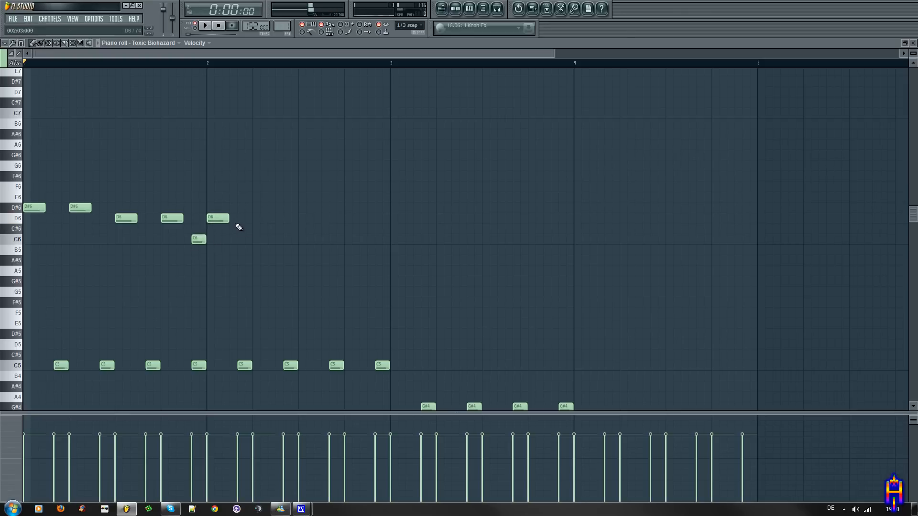
{"action": "left_click", "coordinate": [263, 239]}
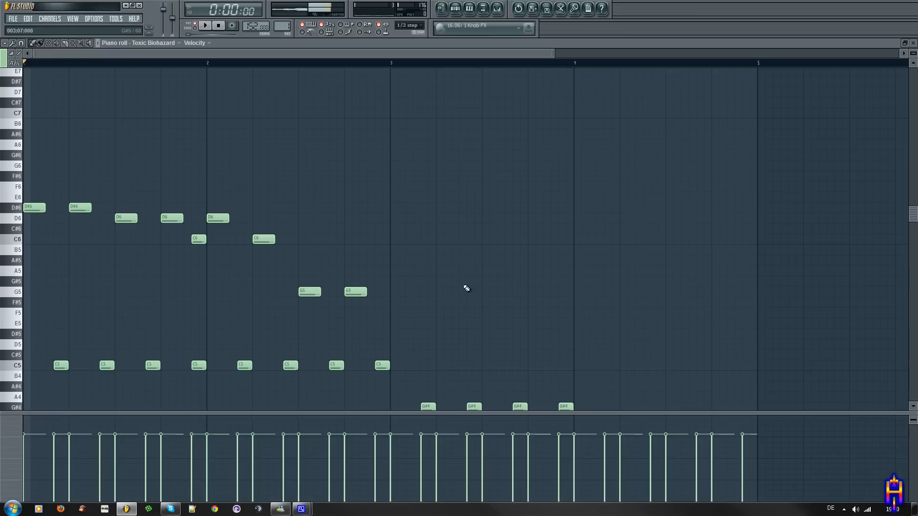
Repeat the melody phrase into bar three, ending on C6 and the note after it
{"action": "left_click", "coordinate": [401, 208]}
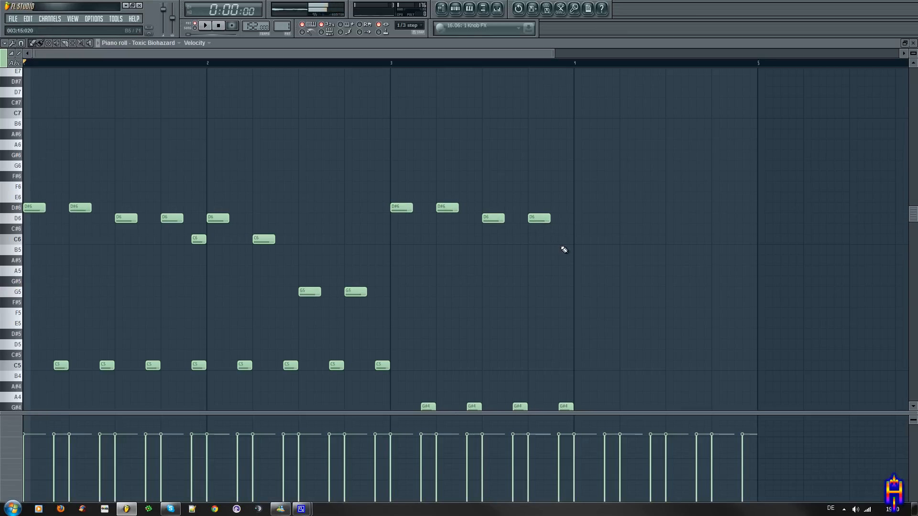
{"action": "left_click", "coordinate": [562, 239]}
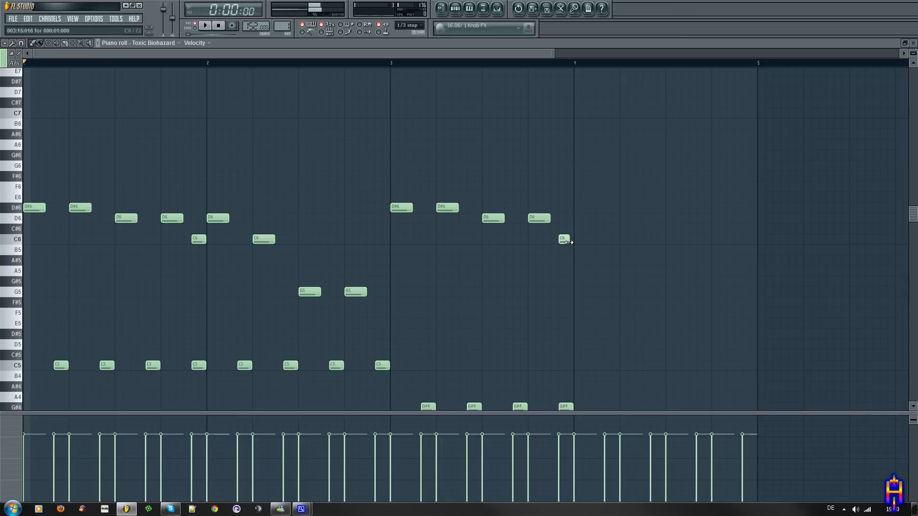
{"action": "left_click", "coordinate": [580, 250]}
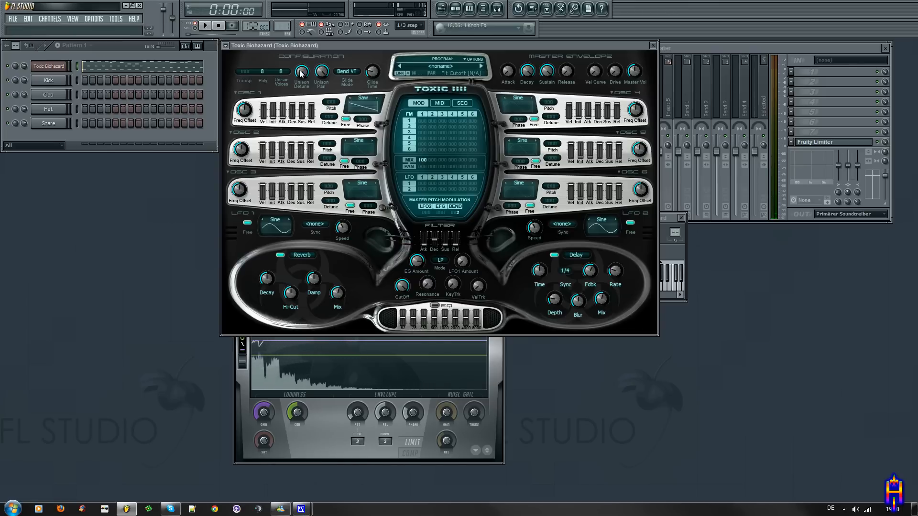
Raise the Toxic Biohazard Unison Detune knob and close the synth window
{"action": "left_click_drag", "start_coordinate": [301, 71], "coordinate": [302, 58]}
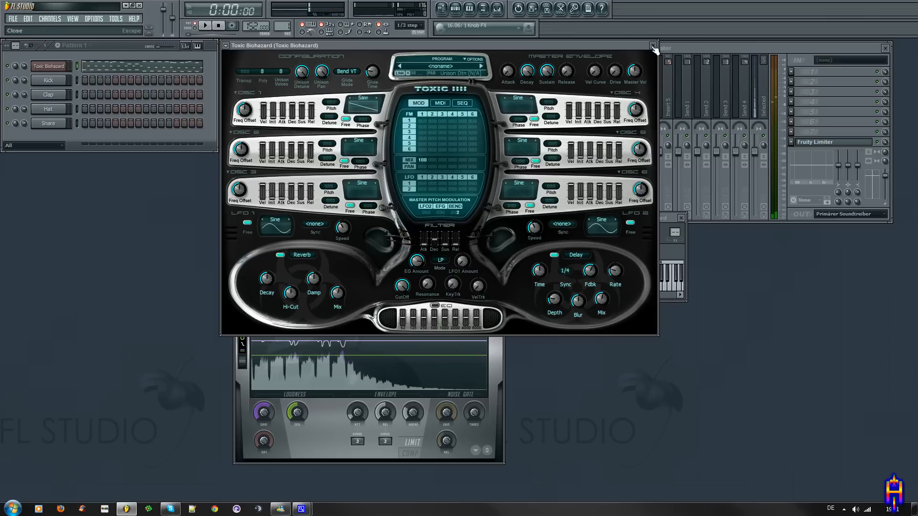
{"action": "left_click", "coordinate": [654, 46]}
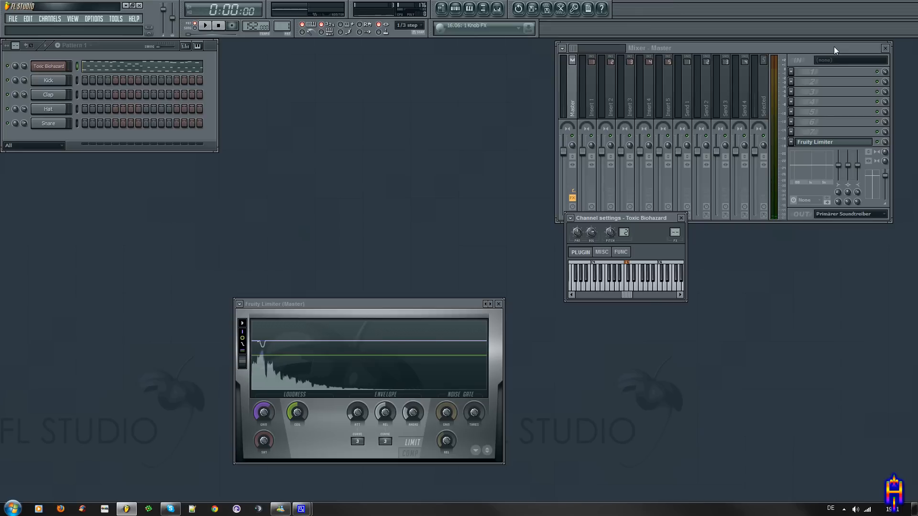